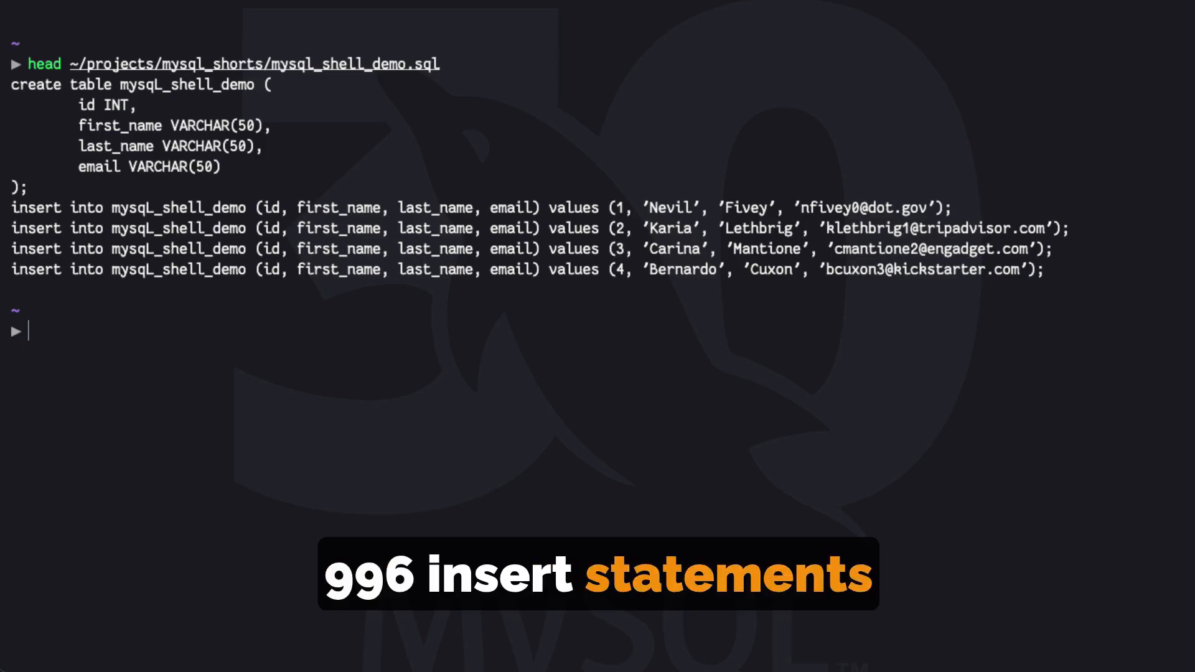
- Start mysqlsh as scott at localhost/mysql_shorts in --sql mode
{"action": "type", "text": "mysqlsh scott@localhost/mysql_shorts --sql"}
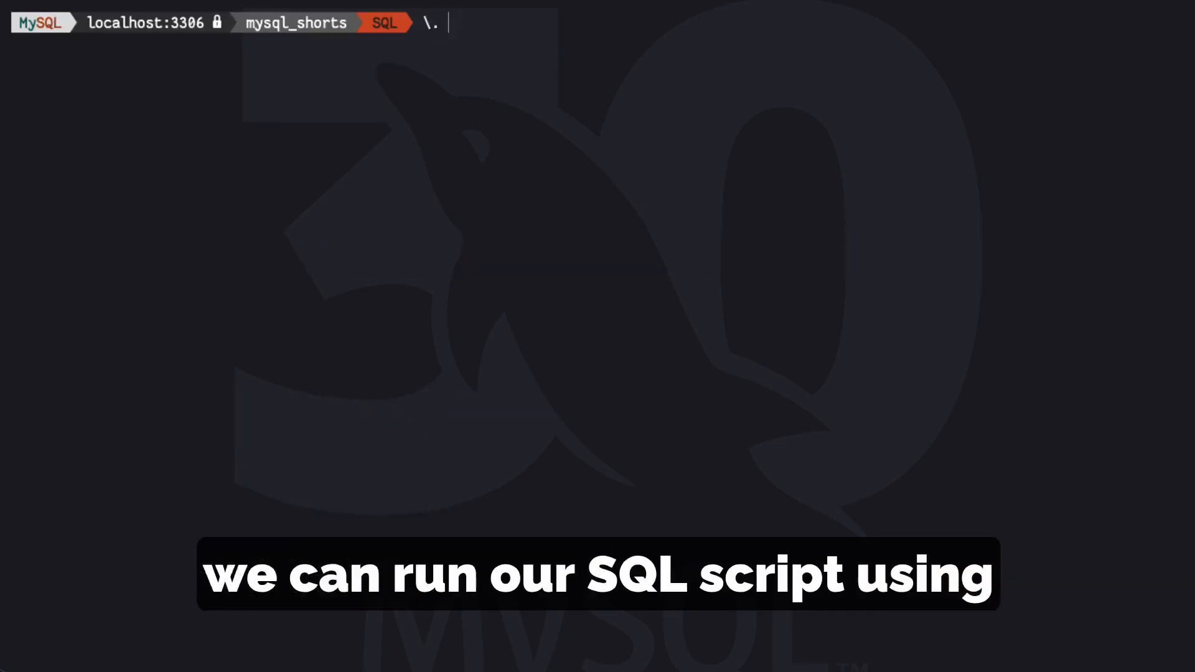
- Source ~/projects/mysql_shorts/mysql_shell_demo.sql to create the table and insert its rows
{"action": "type", "text": "~/projects/mysql_shorts/mysql_shell_demo.sql"}
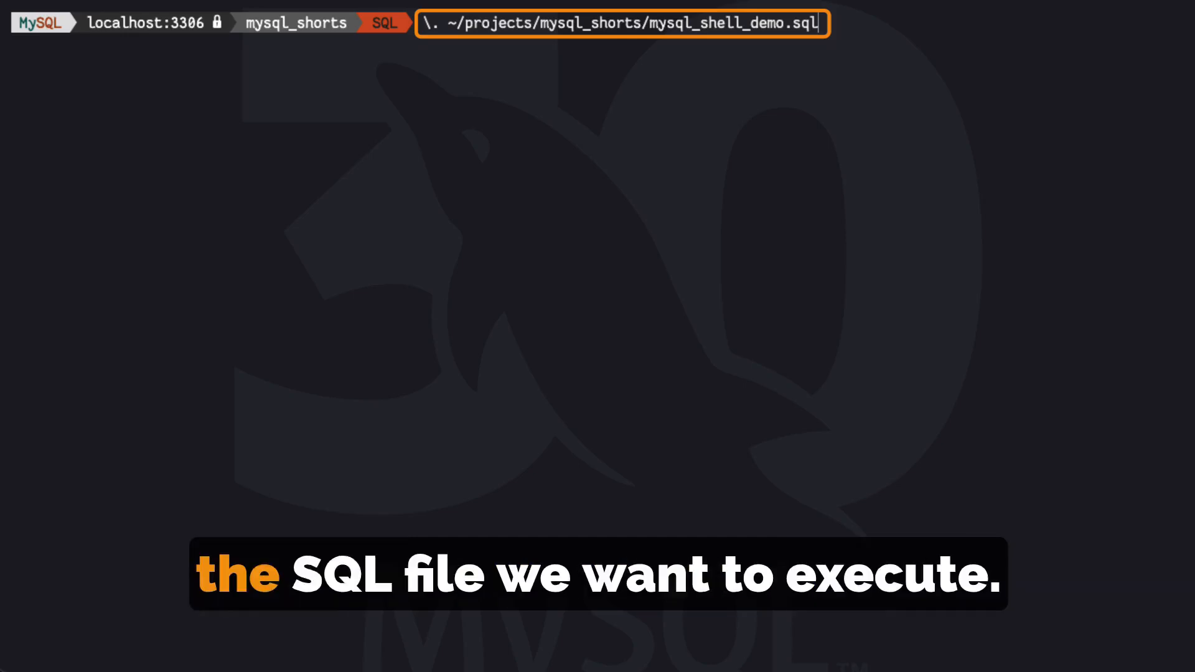
{"action": "key", "text": "Return"}
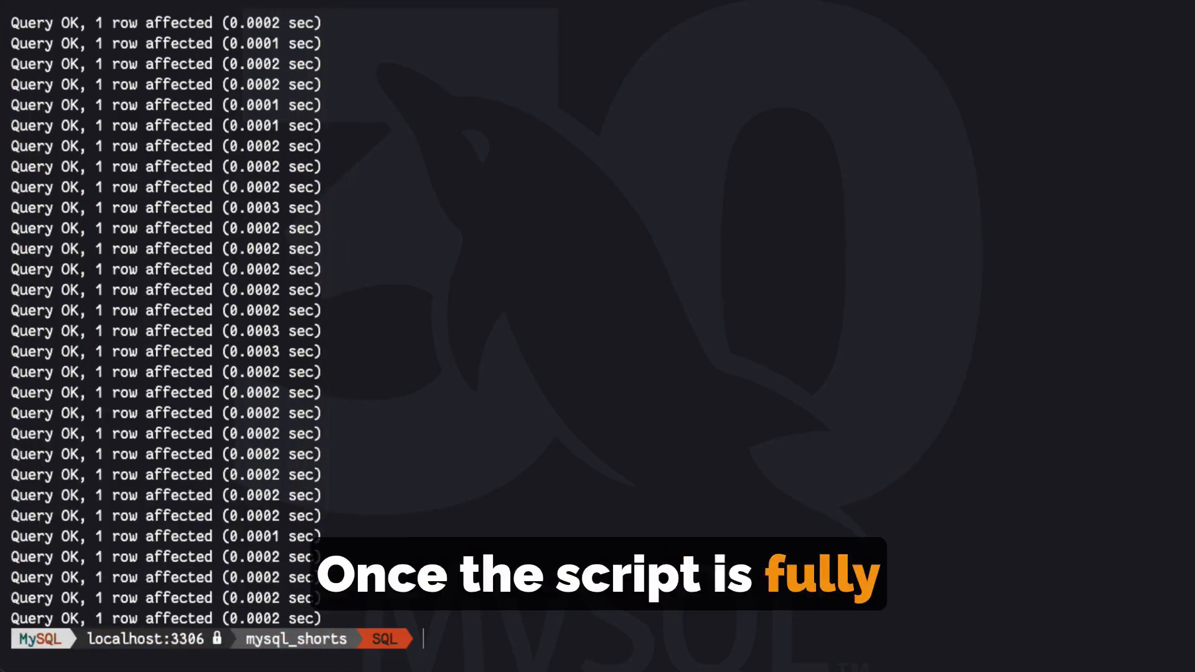
- Query the first 10 rows of mysql_shorts.mysql_shell_demo, listing ids, names and emails
{"action": "type", "text": "select * from mysql_shorts.mysql_shell_demo limit 10;"}
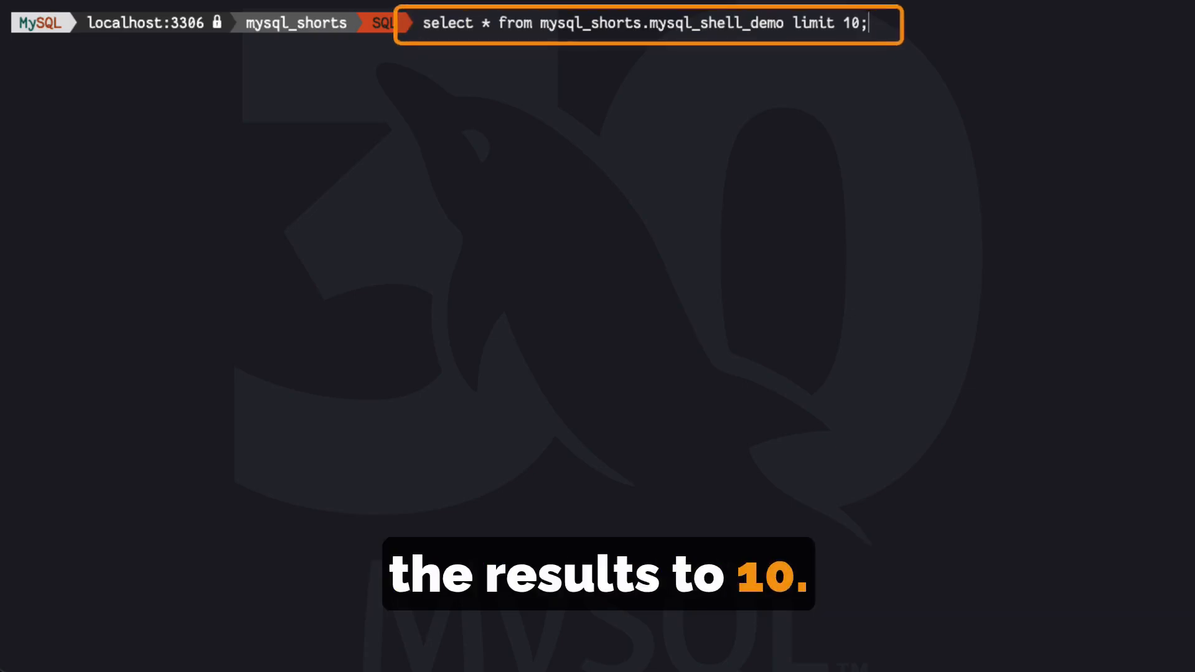
{"action": "key", "text": "Return"}
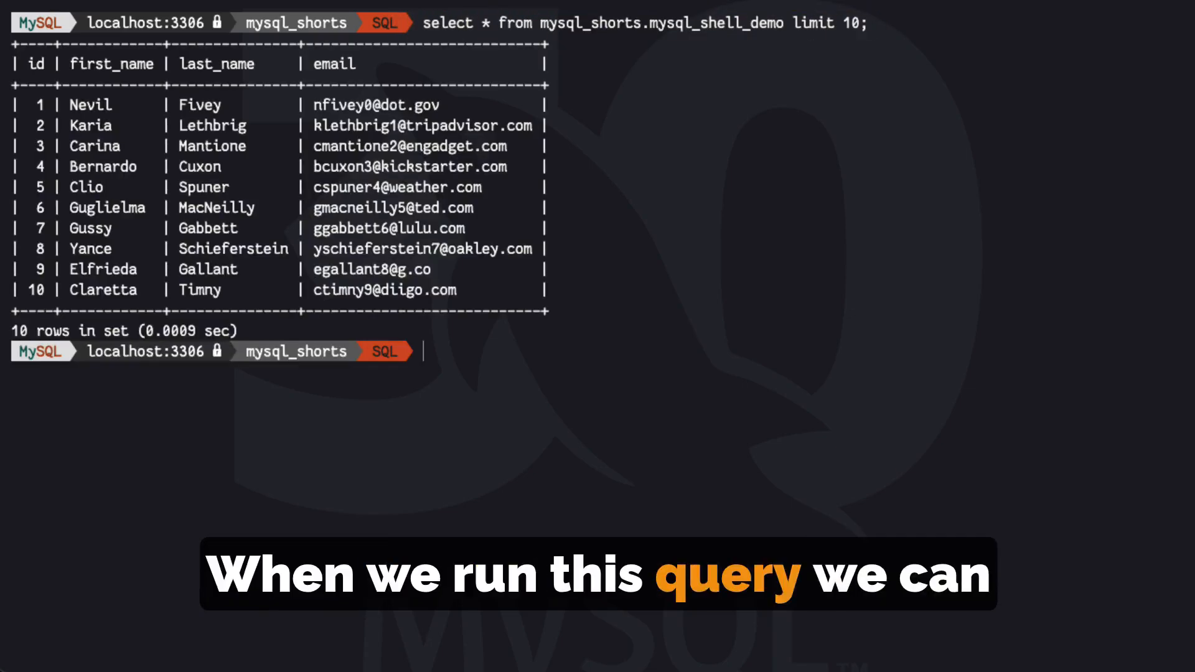